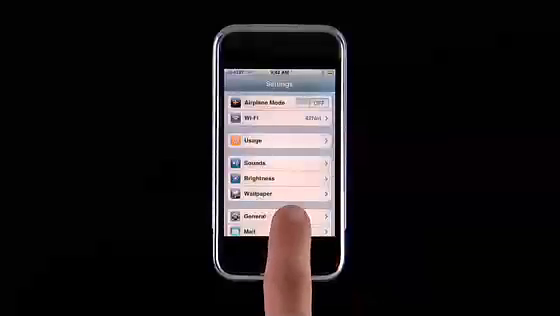
# Step: Change Mail's Auto-Check to a new timed interval and return to the Mail settings list
pyautogui.click(284, 236)
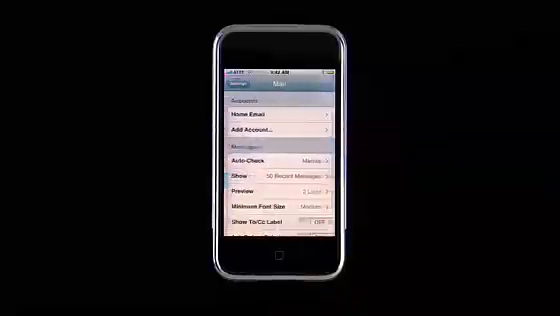
pyautogui.click(276, 132)
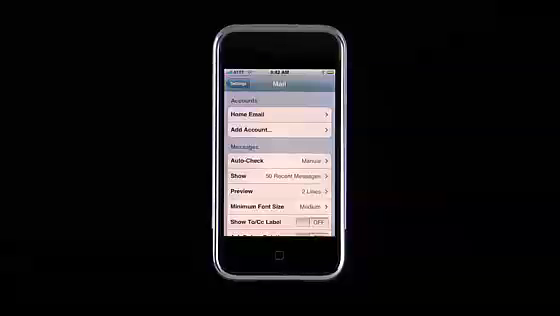
pyautogui.click(276, 162)
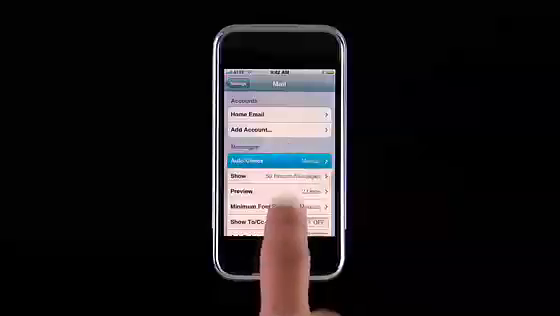
pyautogui.click(280, 160)
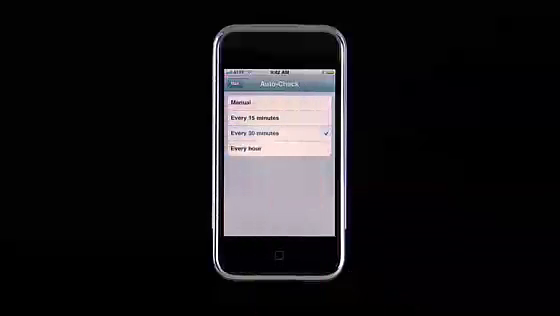
pyautogui.click(222, 88)
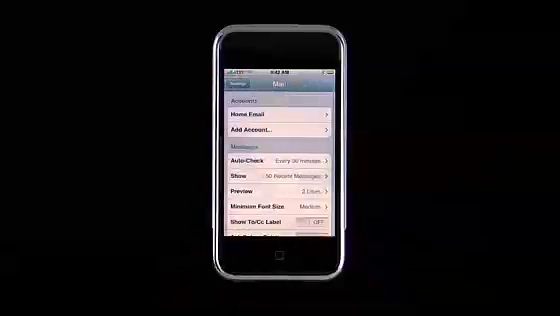
# Step: Choose a new number of Preview lines for messages in the Mail list
pyautogui.click(280, 180)
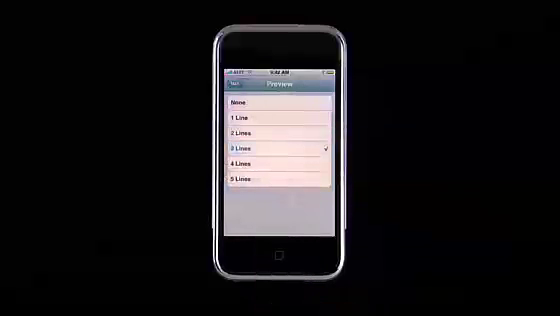
pyautogui.click(238, 84)
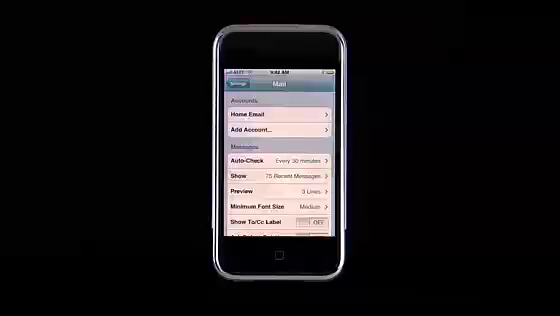
# Step: Reveal Ask Before Deleting, Always Cc Myself and Signature further down the Mail settings
pyautogui.click(280, 204)
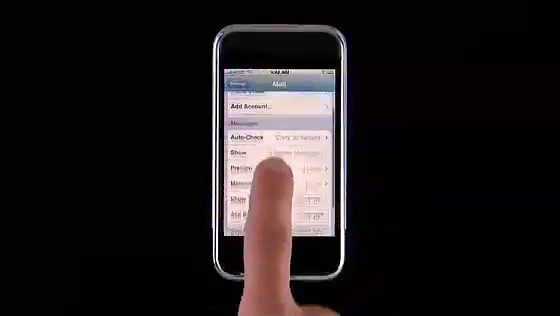
pyautogui.scroll(3)
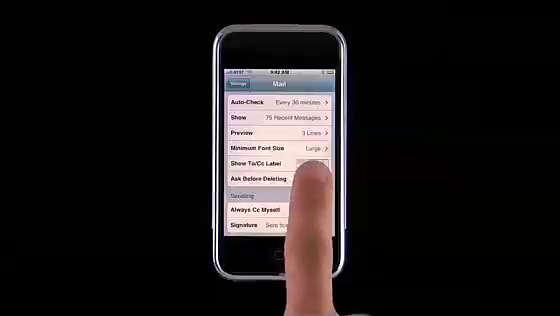